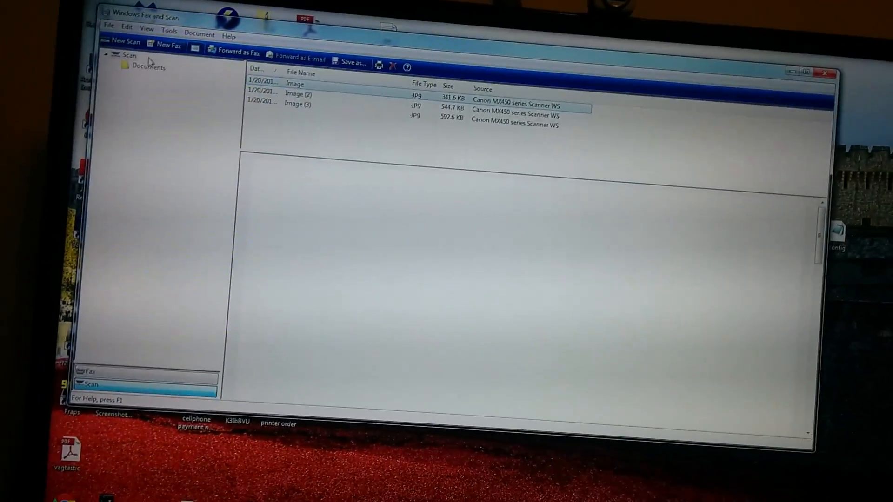
- Start a new scan that takes pages from the Canon MX450 feeder on legal paper
{"action": "left_click", "coordinate": [123, 41]}
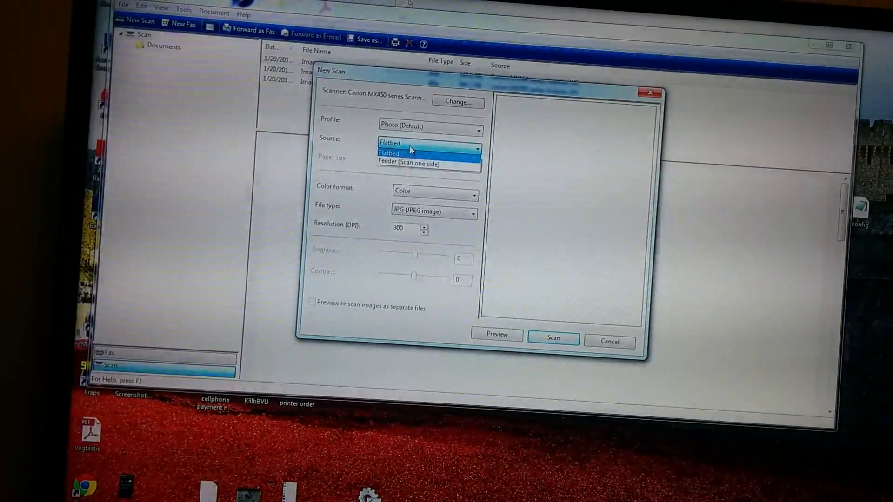
{"action": "left_click", "coordinate": [406, 164]}
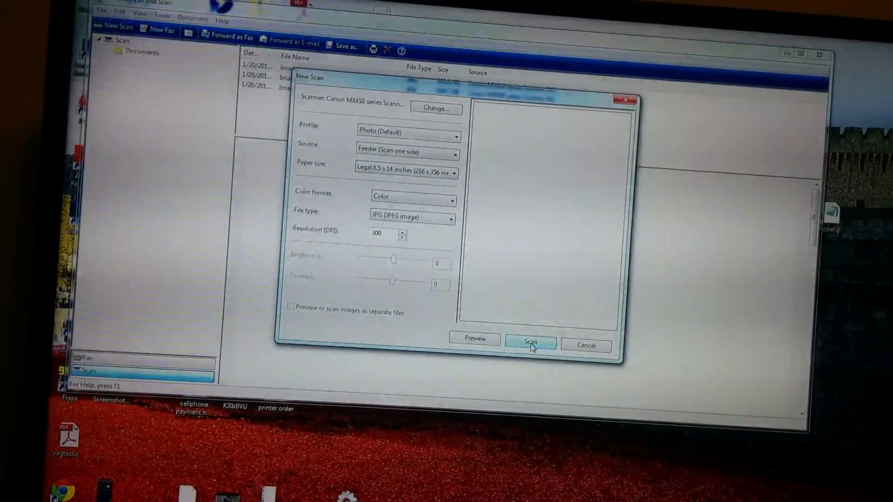
- Run the feeder scan and leave the desktop showing with the scan window put away
{"action": "left_click", "coordinate": [529, 346]}
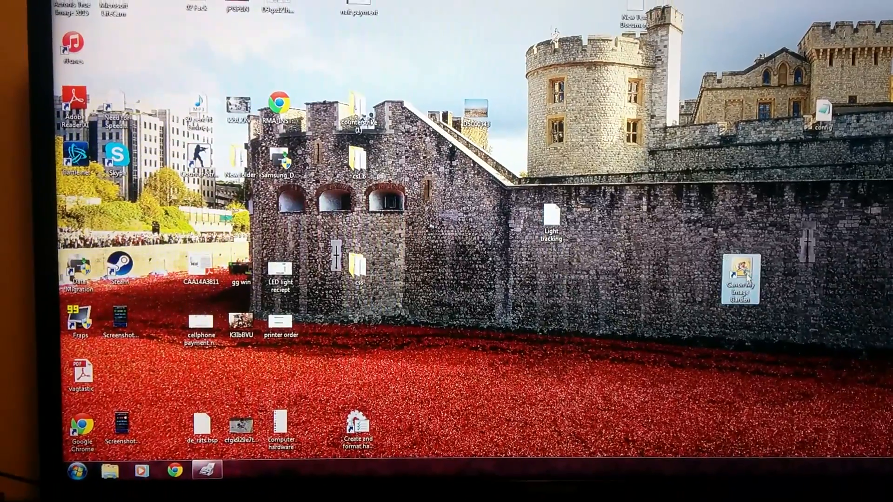
- Launch Canon My Image Garden and show the Scanned Documents folder thumbnails
{"action": "double_click", "coordinate": [740, 279]}
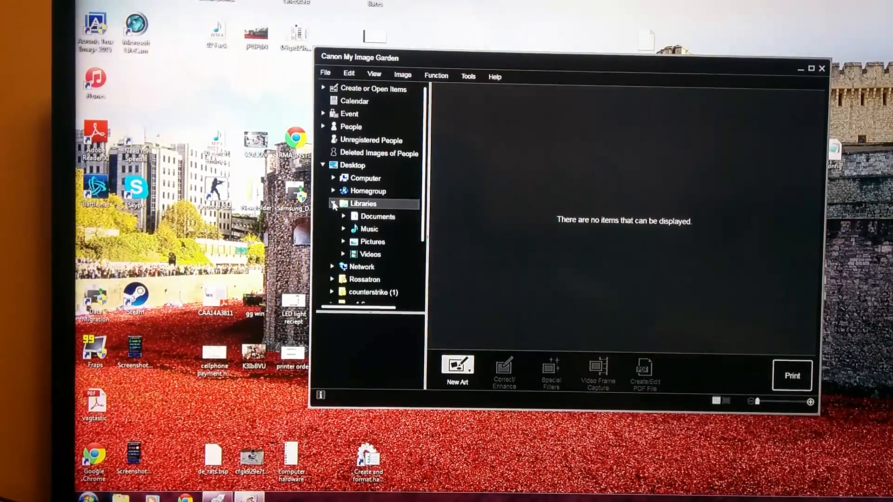
{"action": "left_click", "coordinate": [344, 216]}
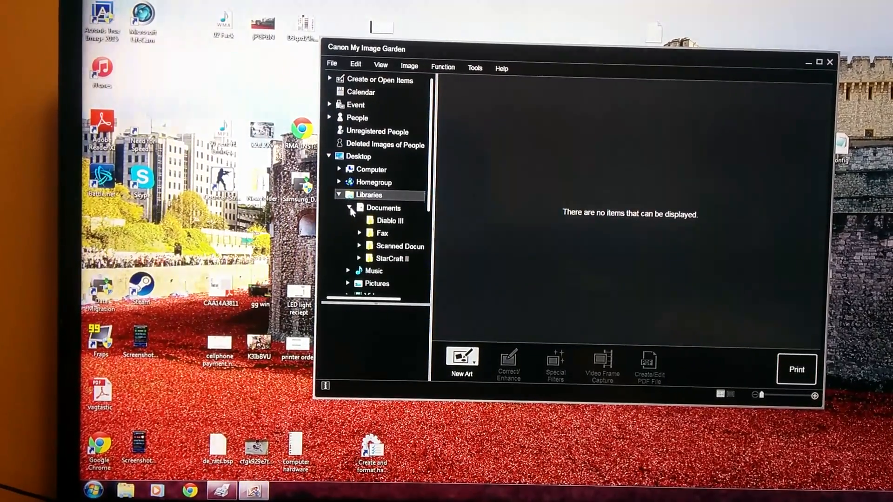
{"action": "left_click", "coordinate": [360, 246]}
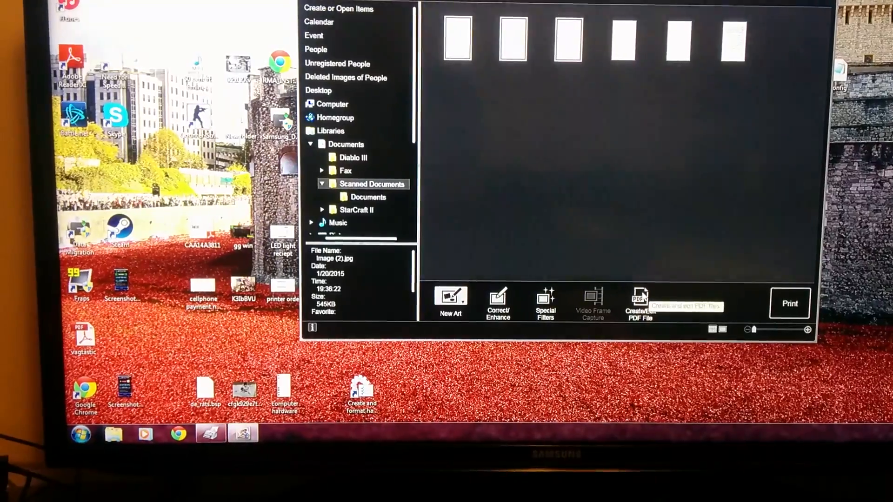
- Gather the three scanned pages into a PDF draft ready to save as a multi-page PDF
{"action": "left_click", "coordinate": [639, 304]}
{"action": "type", "text": "bastards"}
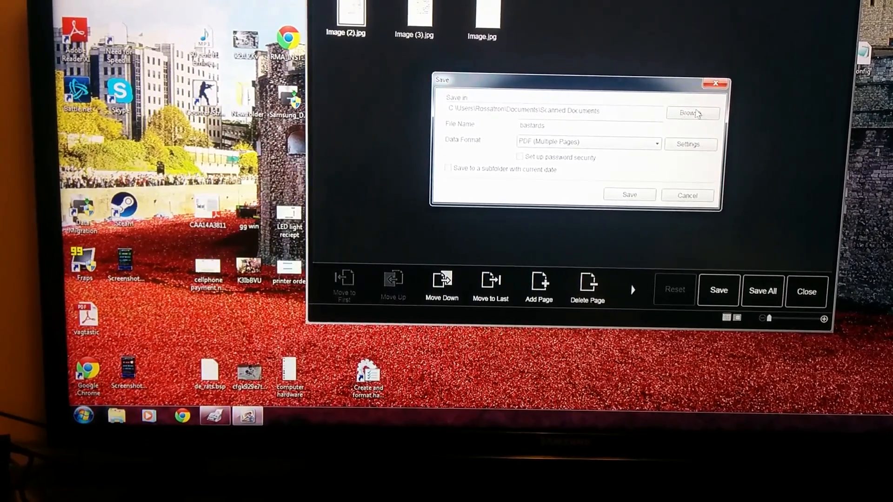
- Save the three pages as a multi-page PDF to the Desktop instead of Scanned Documents
{"action": "left_click", "coordinate": [692, 112]}
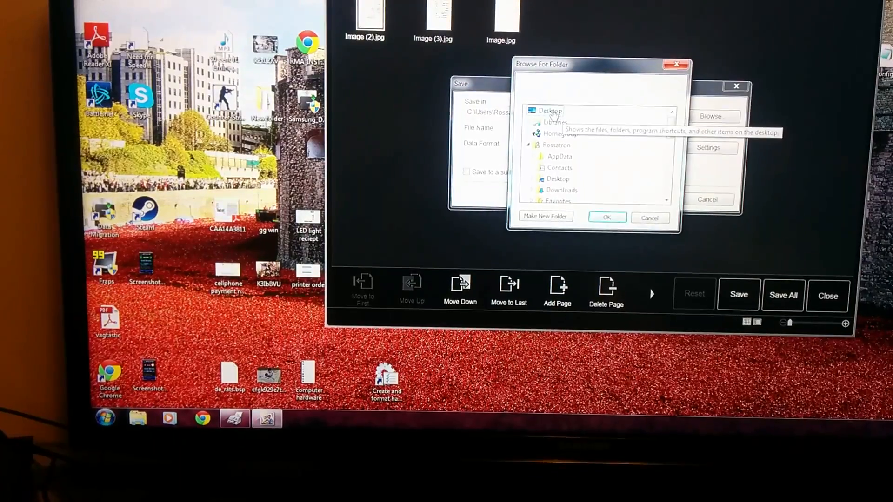
{"action": "left_click", "coordinate": [607, 218]}
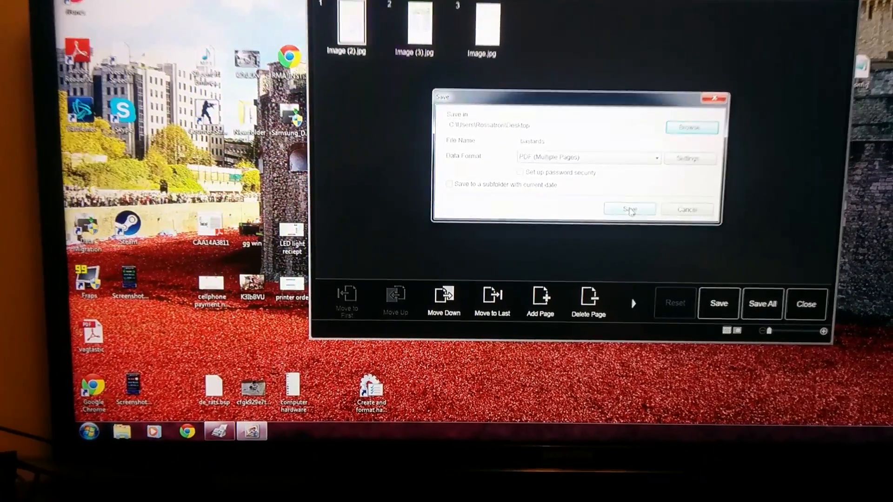
{"action": "left_click", "coordinate": [629, 209]}
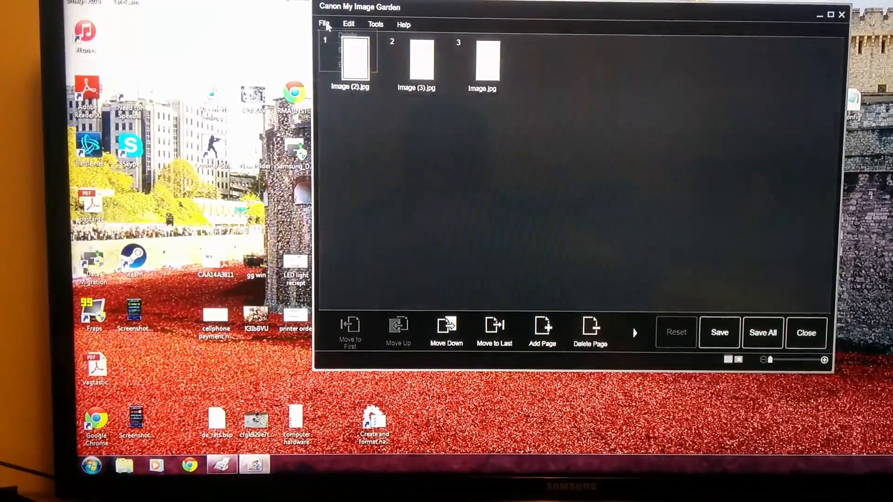
- Set up another feeder scan in Windows Fax and Scan, then return to the PDF draft
{"action": "left_click", "coordinate": [403, 24]}
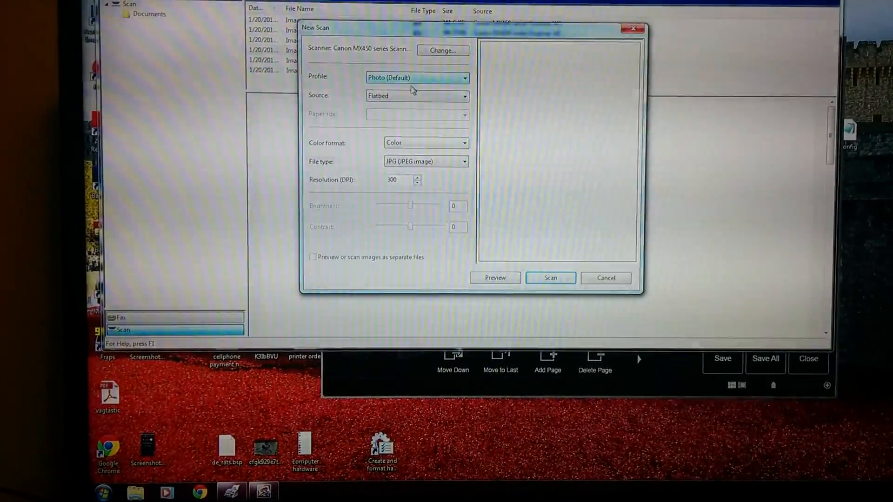
{"action": "left_click", "coordinate": [417, 95]}
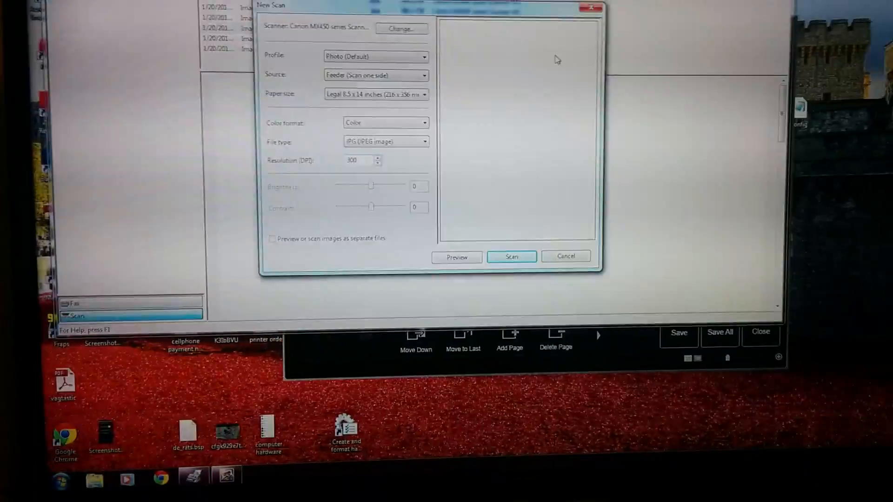
{"action": "left_click", "coordinate": [511, 257]}
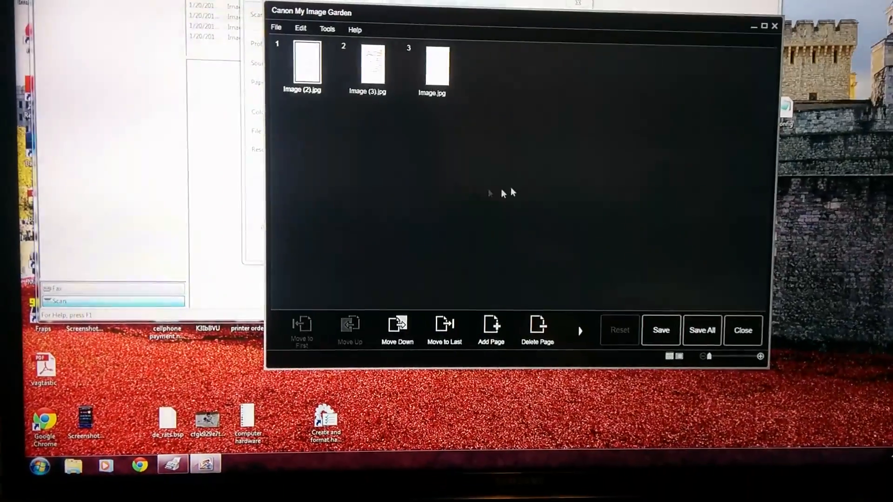